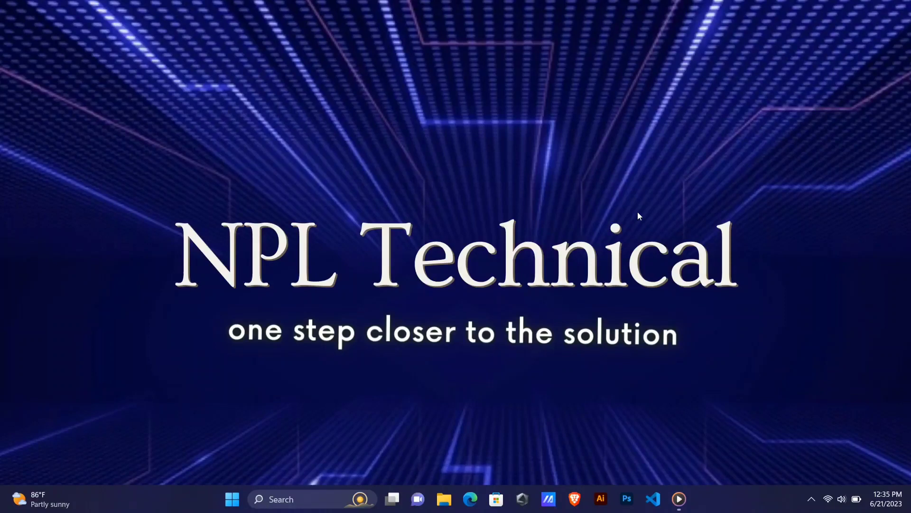
mouse_move(810, 482)
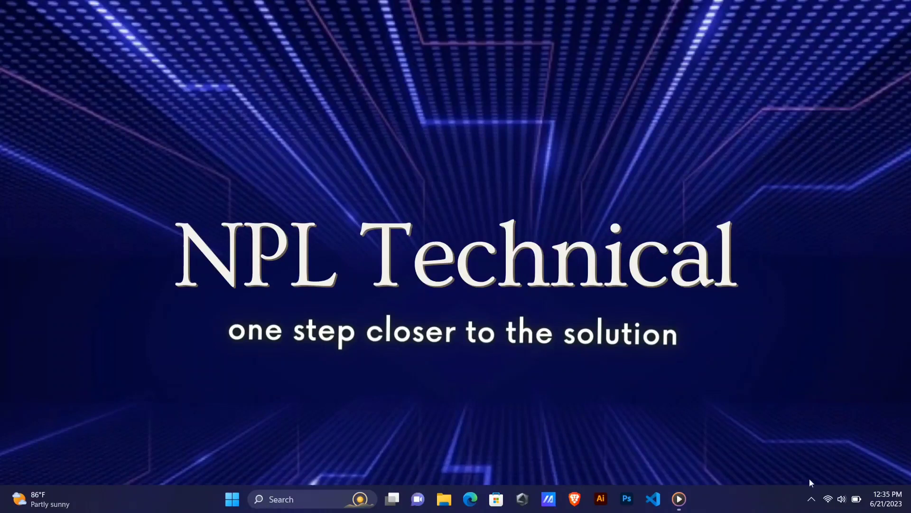
Step: Launch Brave from the Windows taskbar
click(575, 499)
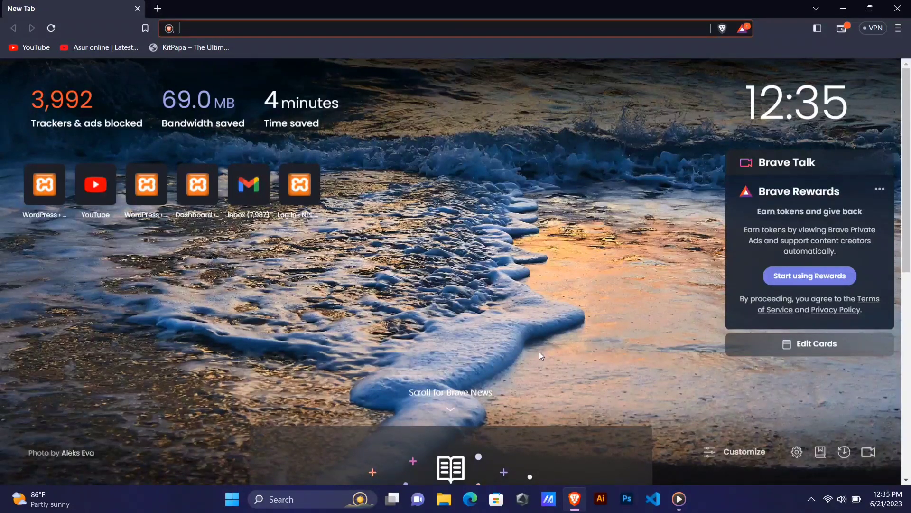
mouse_move(660, 176)
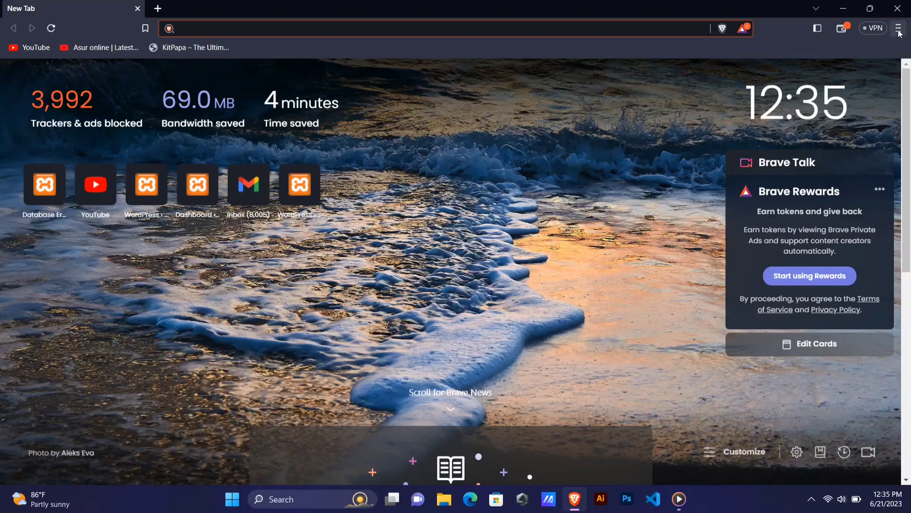
Step: Go to Brave's Settings page from the main menu
click(899, 27)
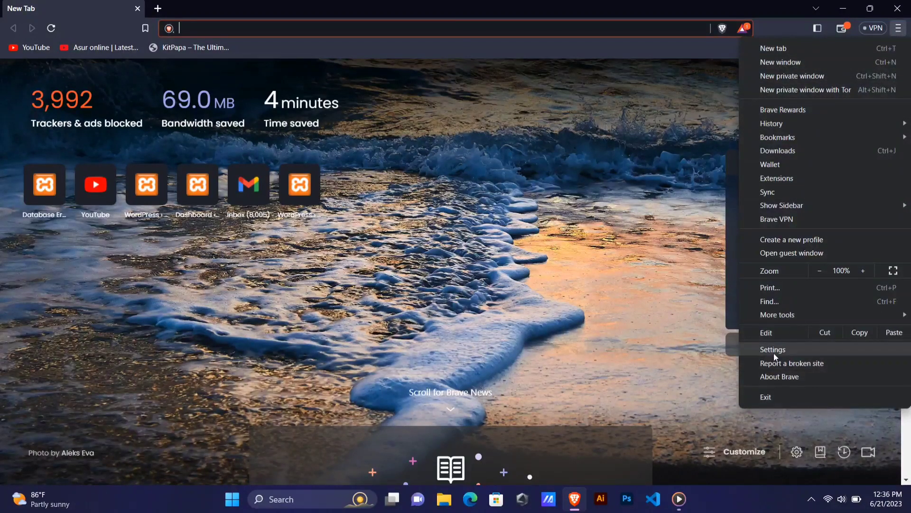
click(773, 349)
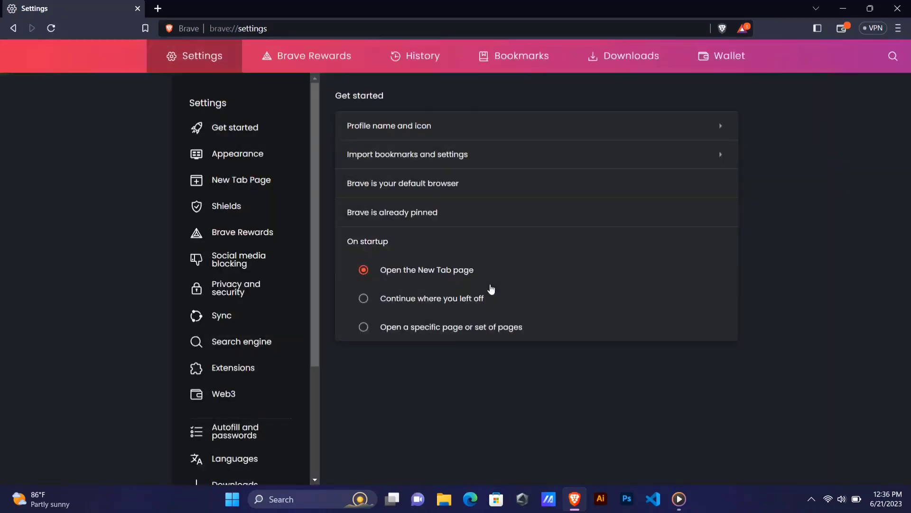
mouse_move(901, 131)
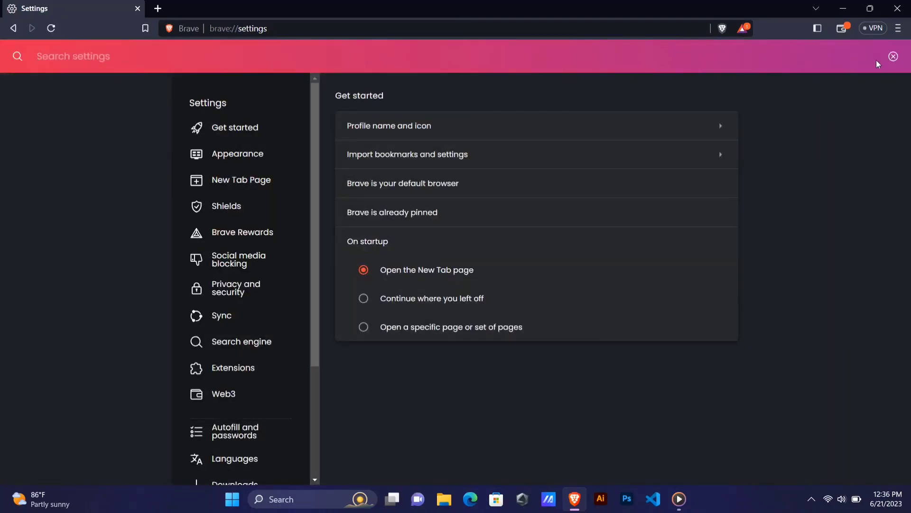
Step: Search settings for 'hardware' and leave 'Use hardware acceleration when available' switched off
text(hardware)
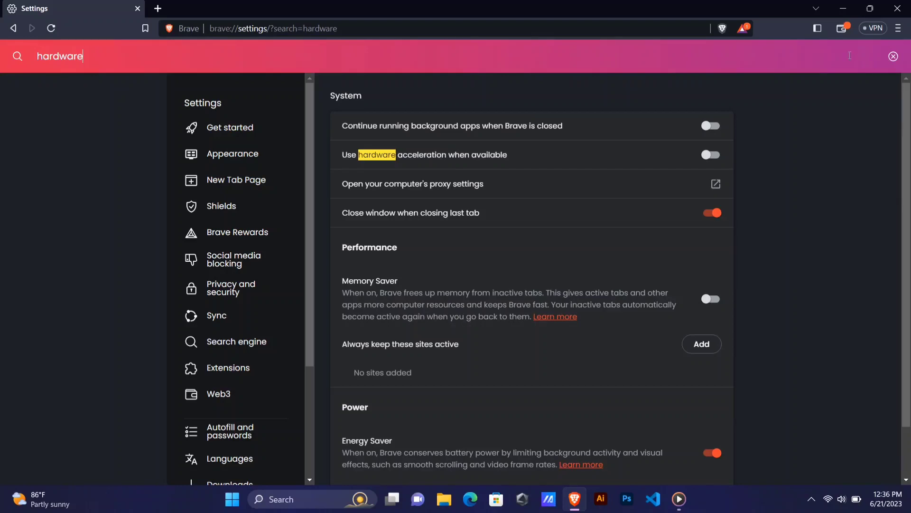
mouse_move(507, 155)
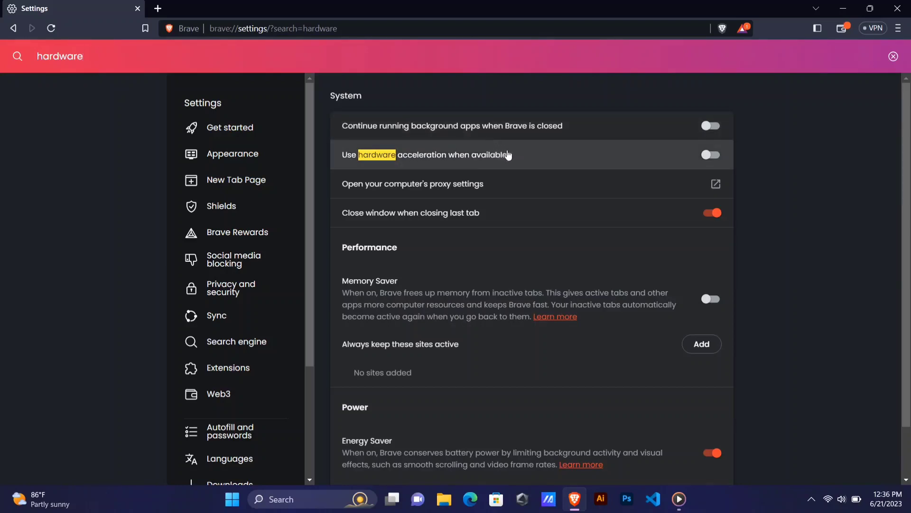
mouse_move(710, 155)
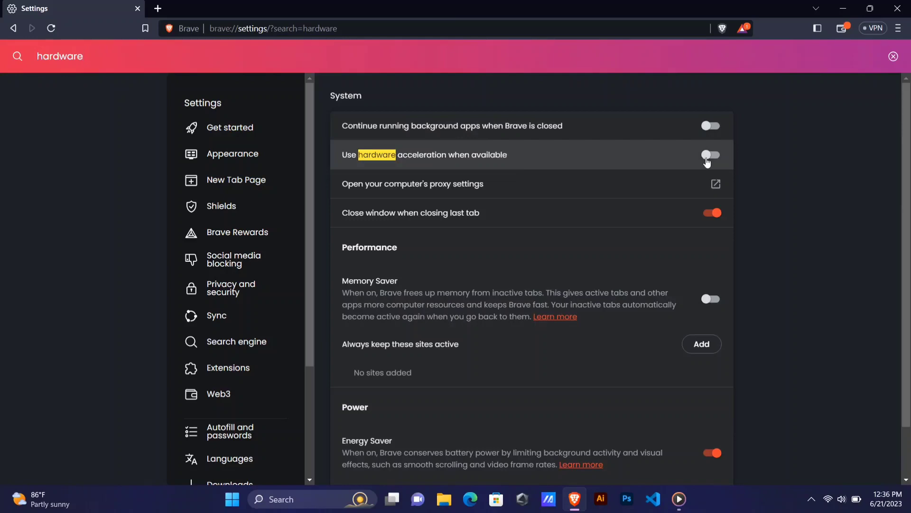
click(710, 155)
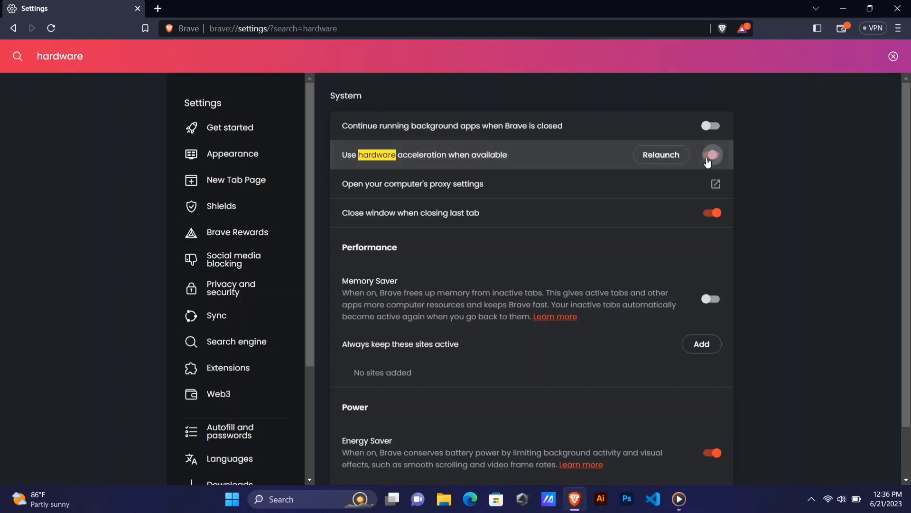
click(711, 154)
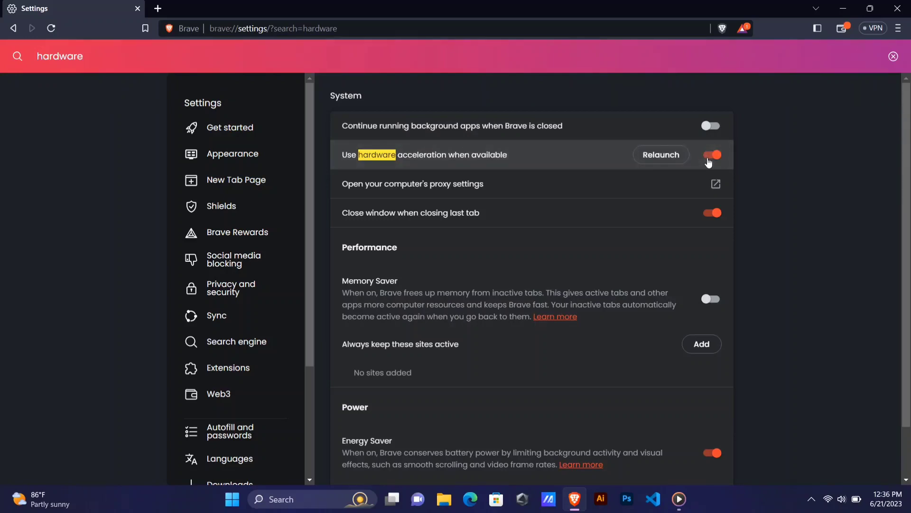
click(710, 155)
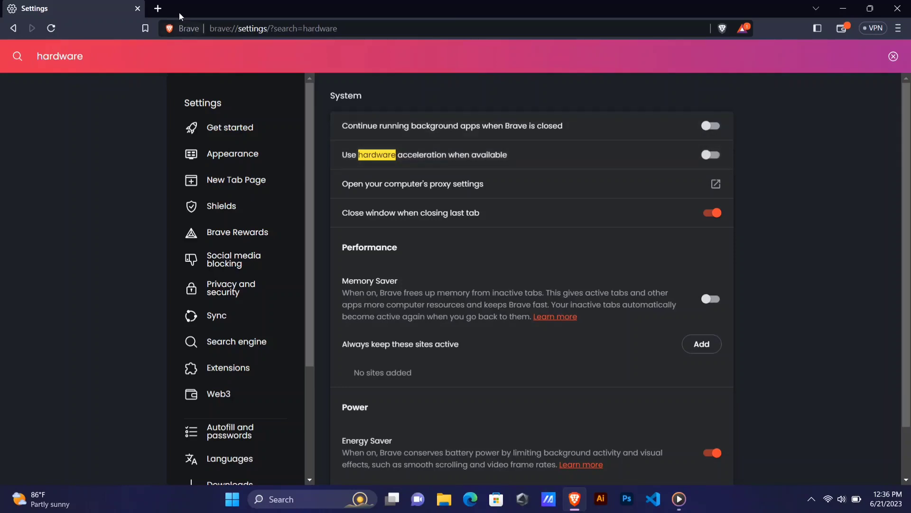
mouse_move(50, 28)
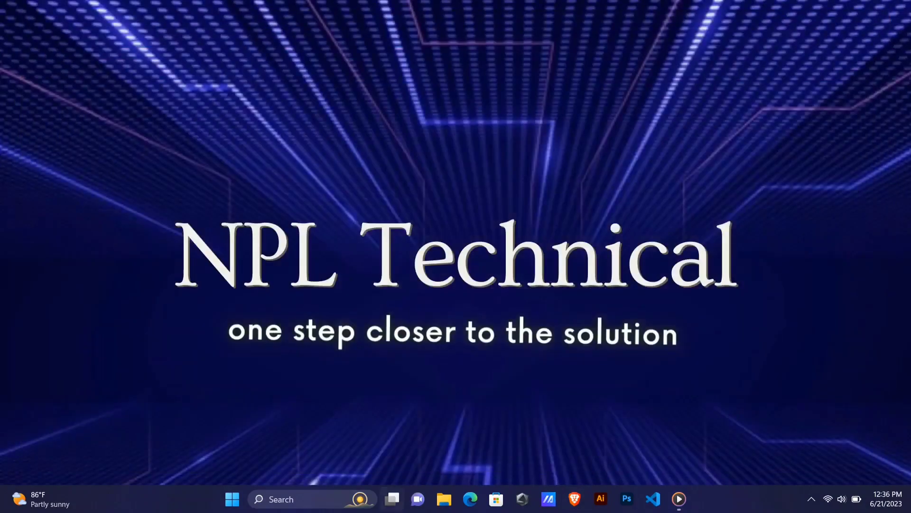
Step: Relaunch Brave from the taskbar so it reopens on a new tab
click(573, 498)
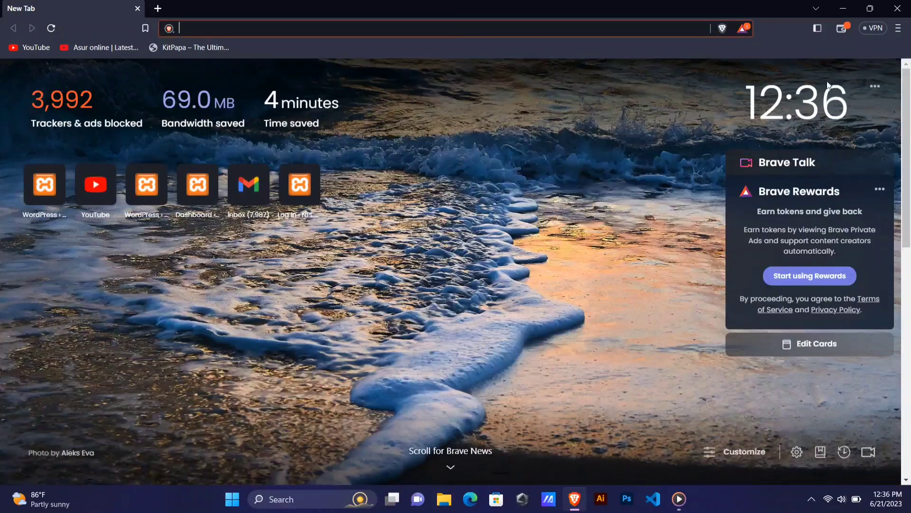
Step: Subscribe to the NPL Technical channel with All notifications selected
click(95, 185)
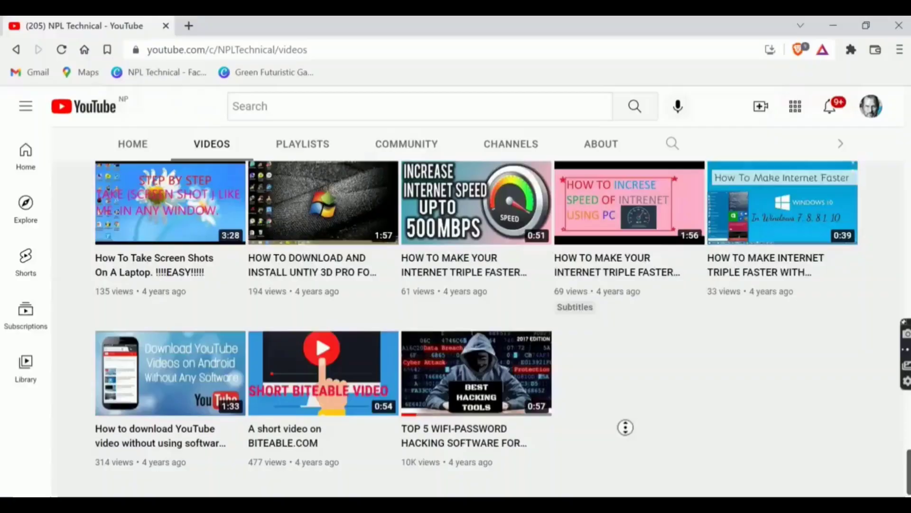
scroll(down, 3)
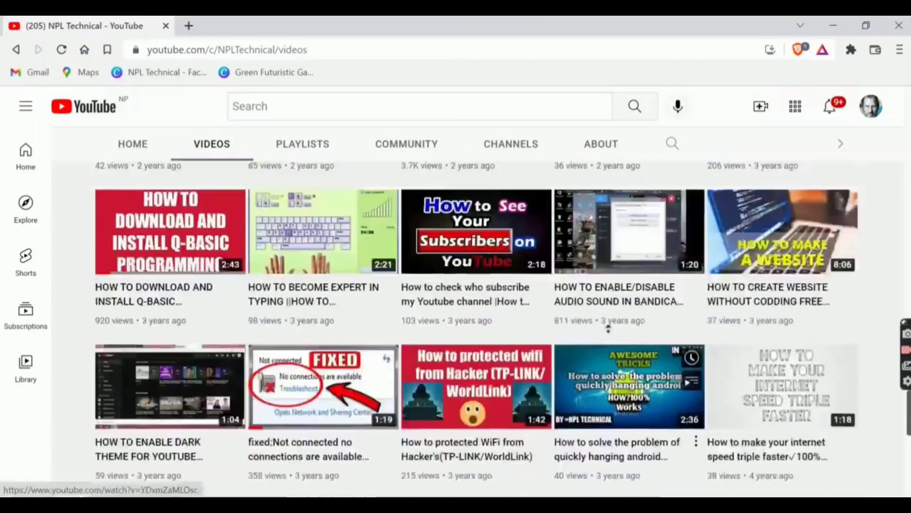
scroll(down, 3)
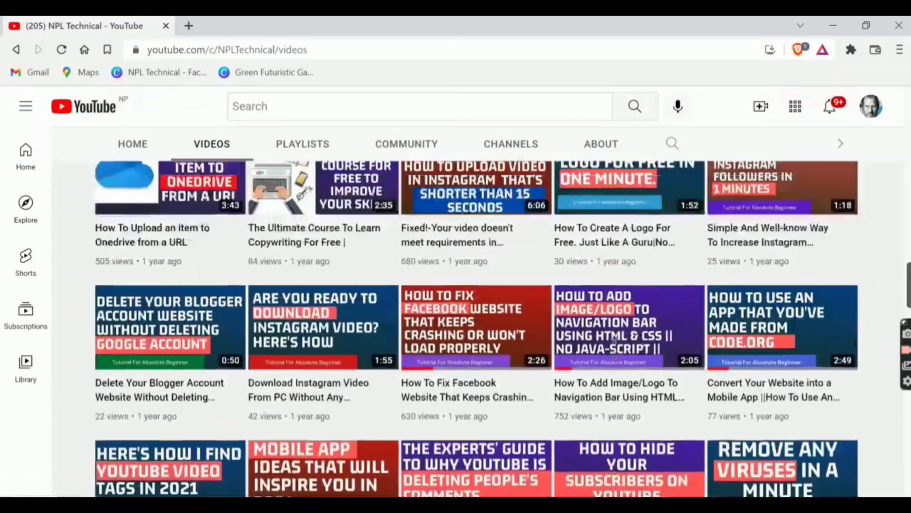
scroll(up, 3)
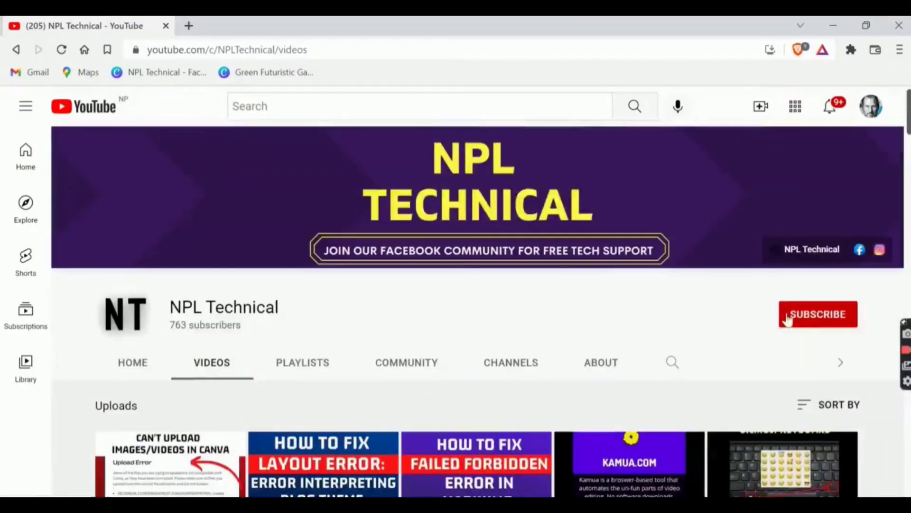
click(818, 314)
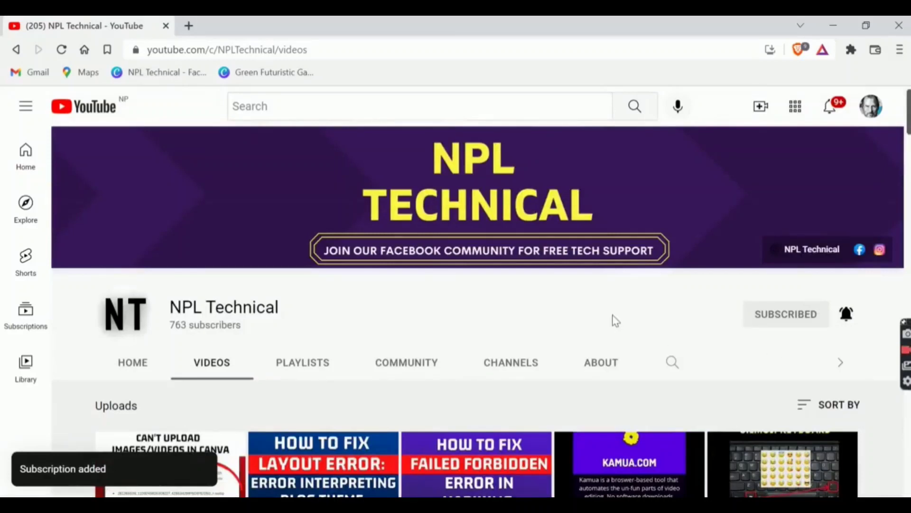
click(846, 314)
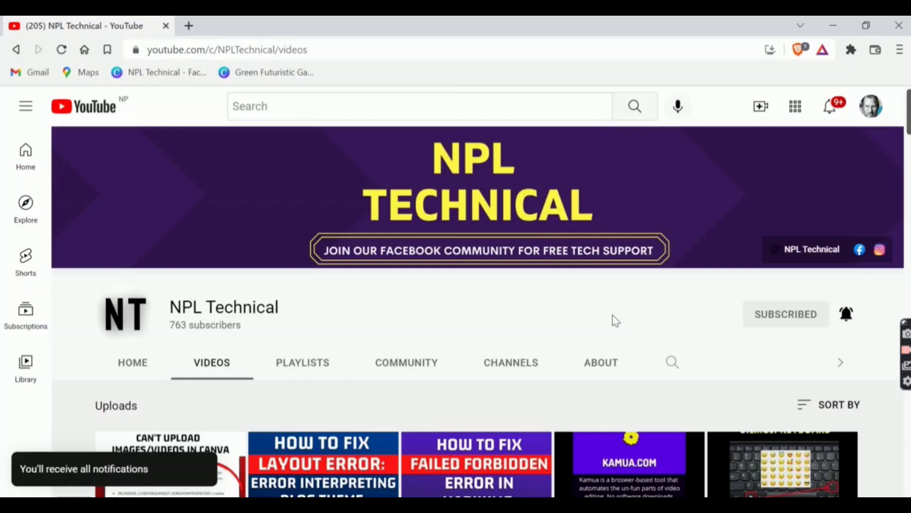
mouse_move(819, 347)
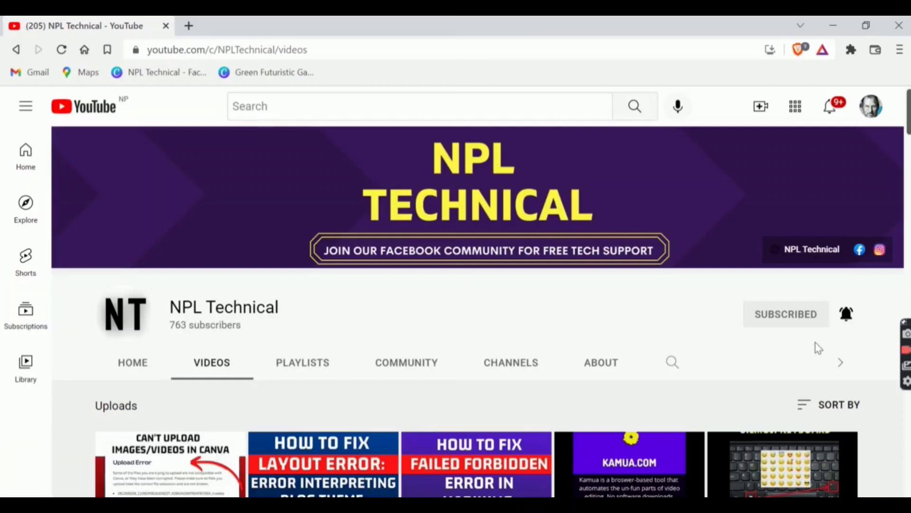